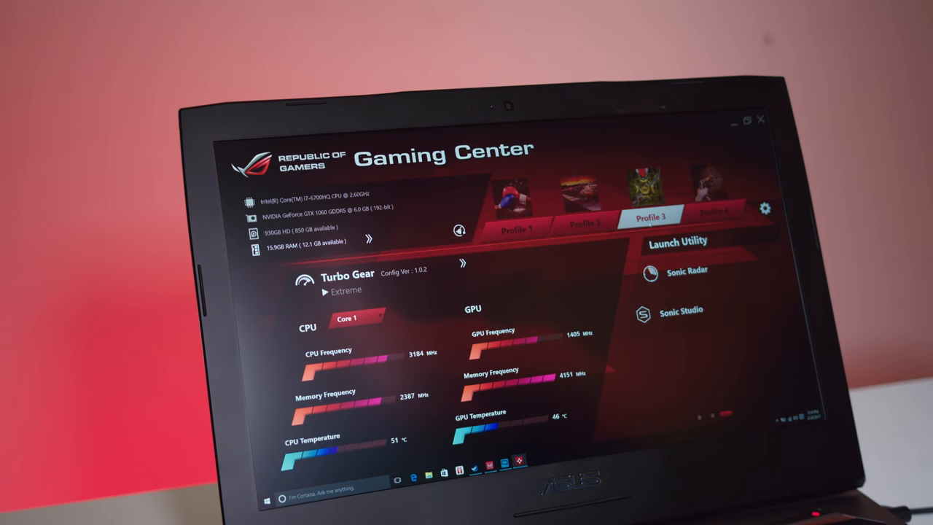
# - Switch to Profile 1 and list the CPU cores available for monitoring under Core 1
pyautogui.click(517, 231)
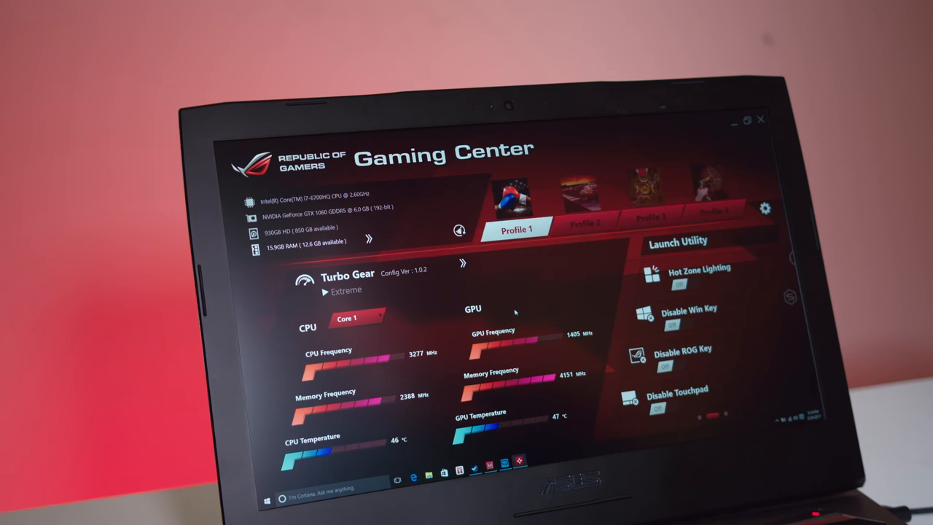
pyautogui.click(356, 318)
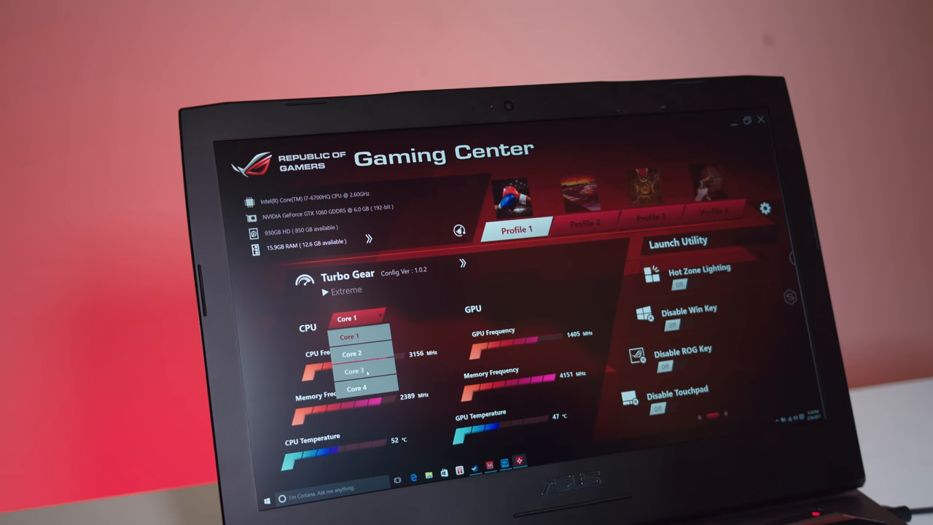